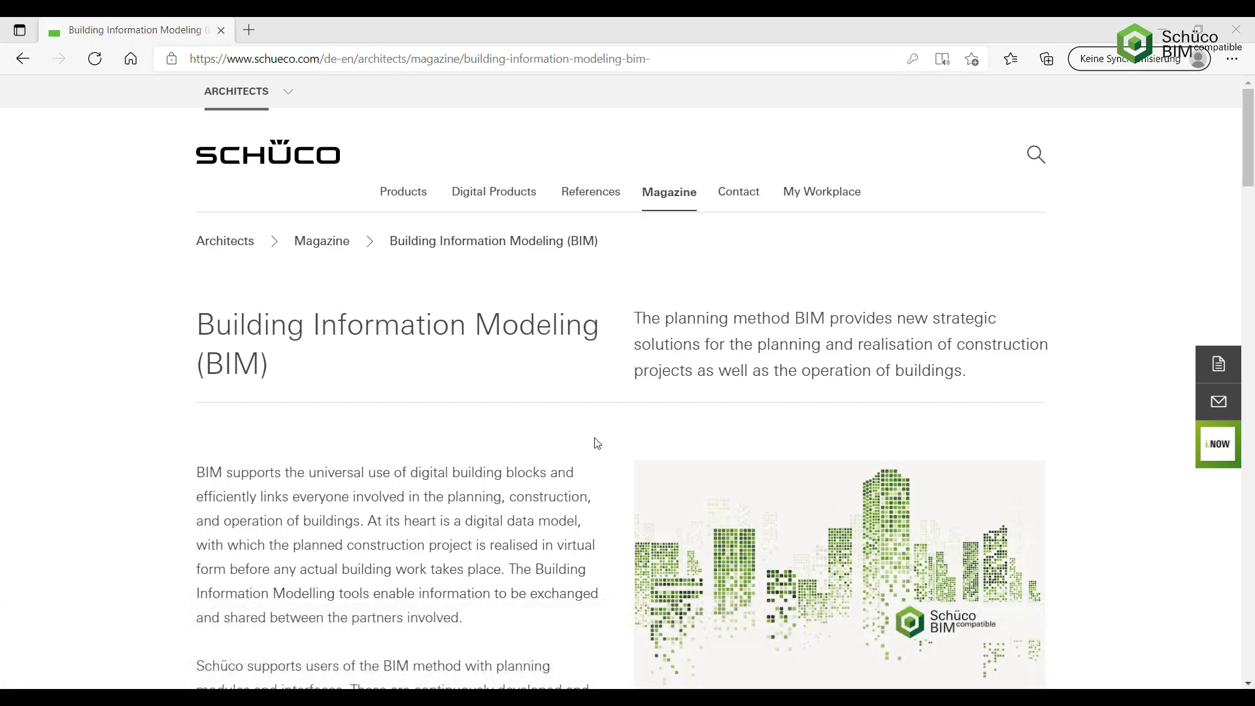
Scroll the Schüco BIM magazine page down to 'Planning data for BIM users'.
scroll("down", 3)
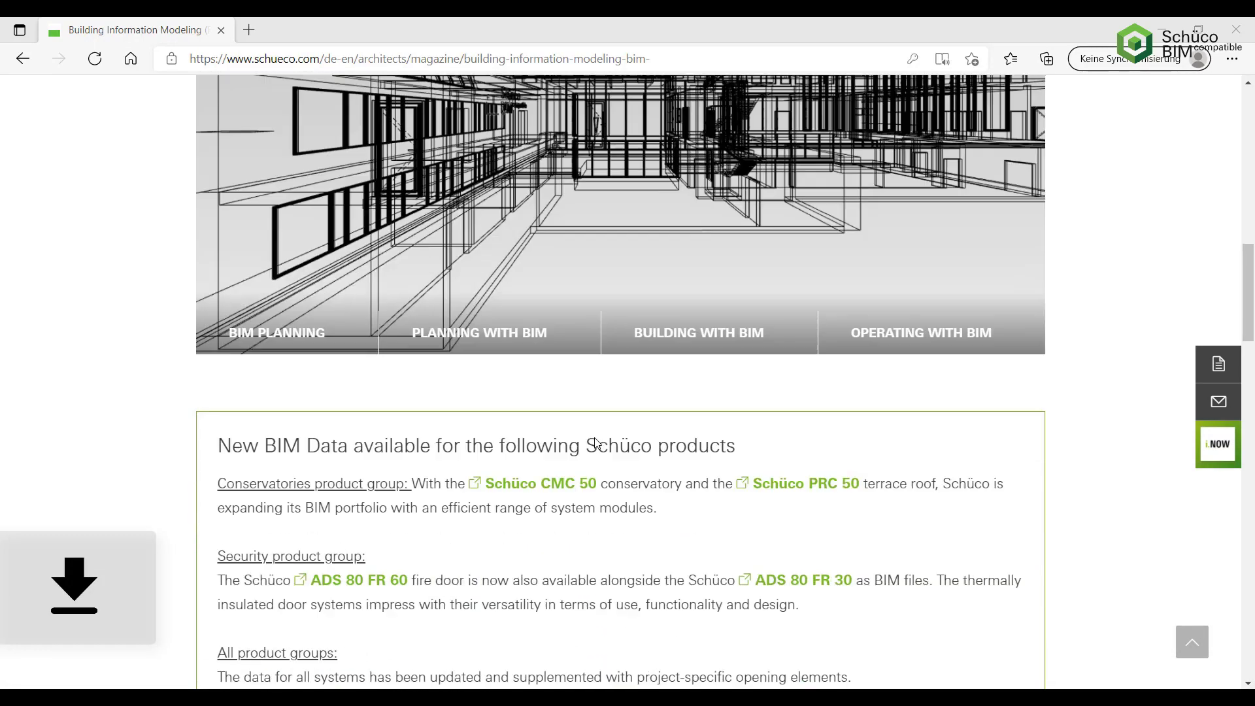
scroll("down", 3)
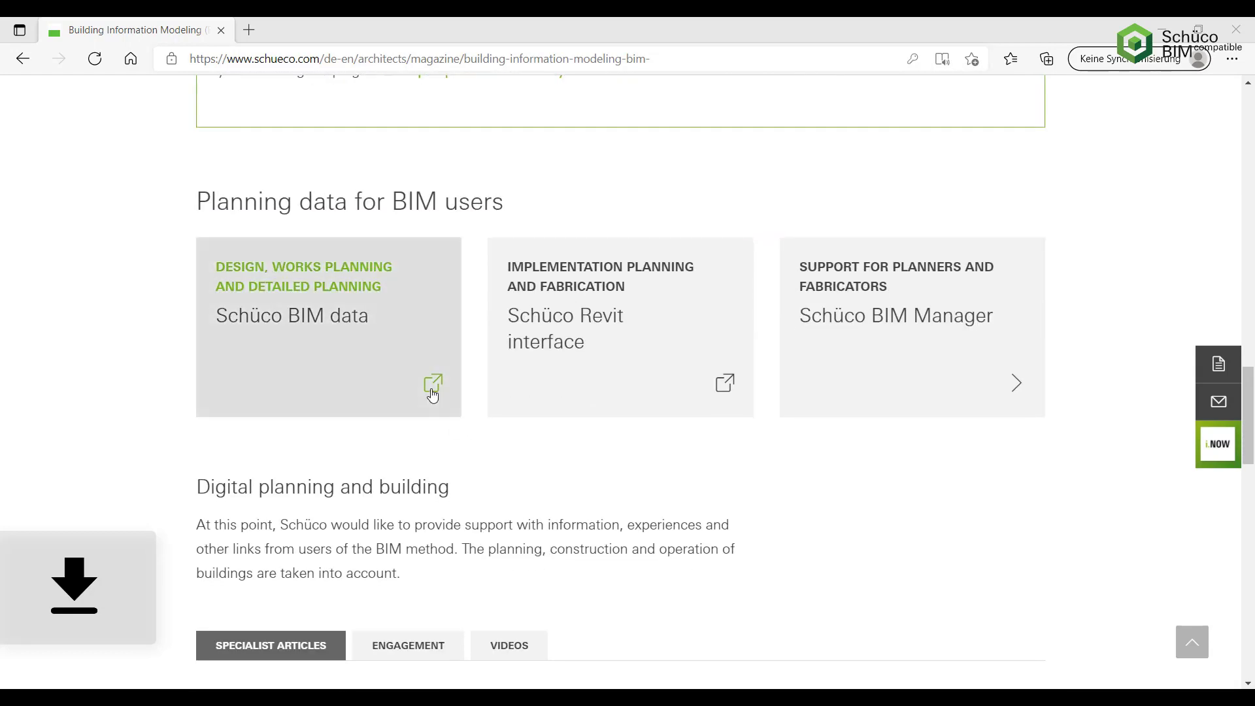
Open Schüco BIM data, browse the window filters without changes, and open AWS 75 PD.SI.
left_click(431, 384)
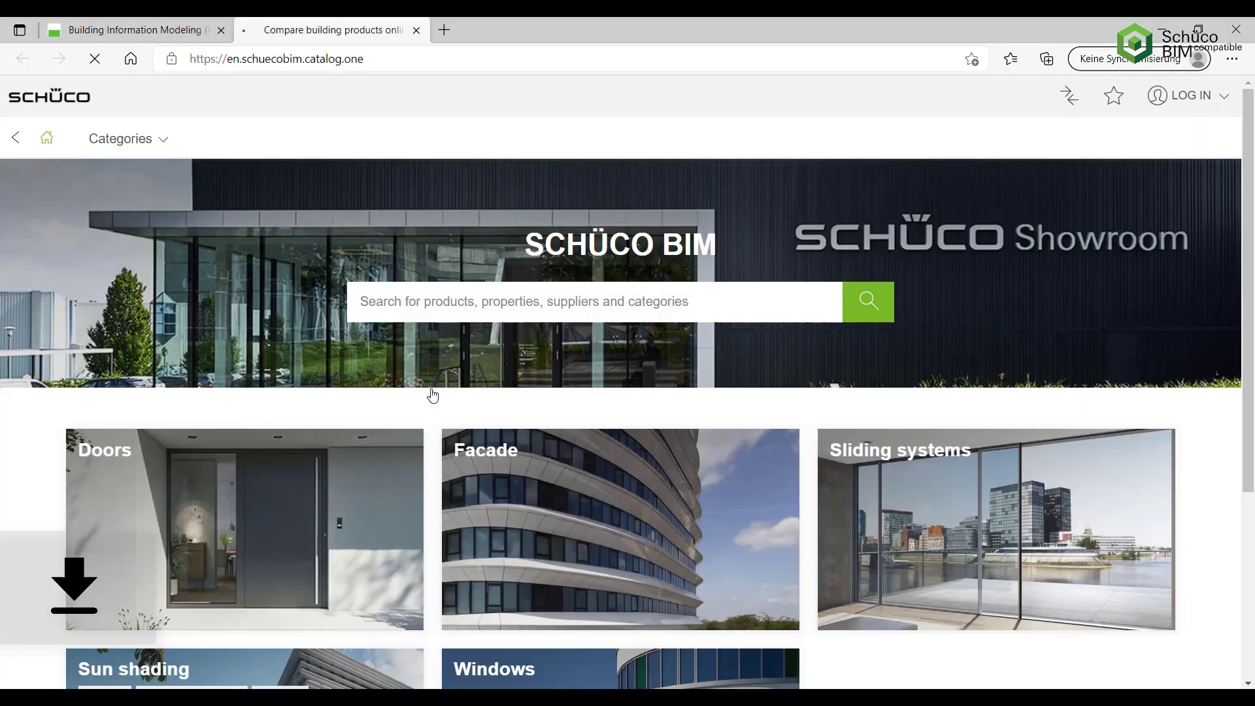
scroll("down", 3)
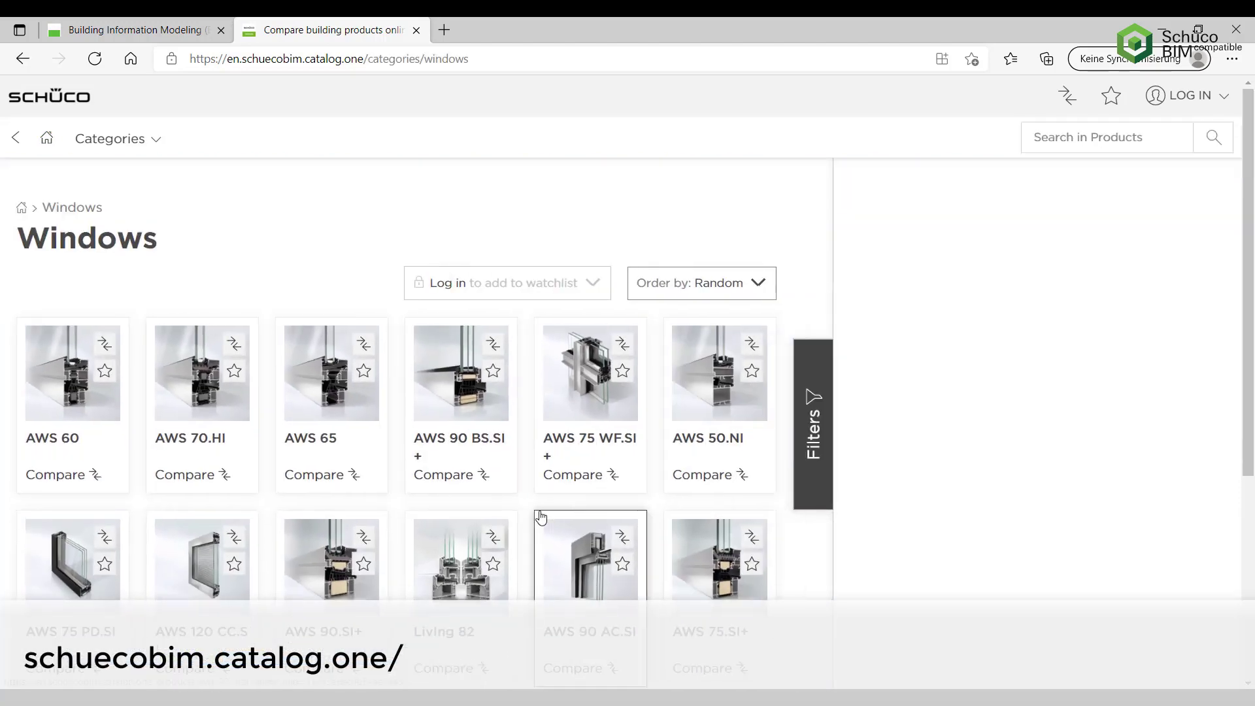
left_click(811, 419)
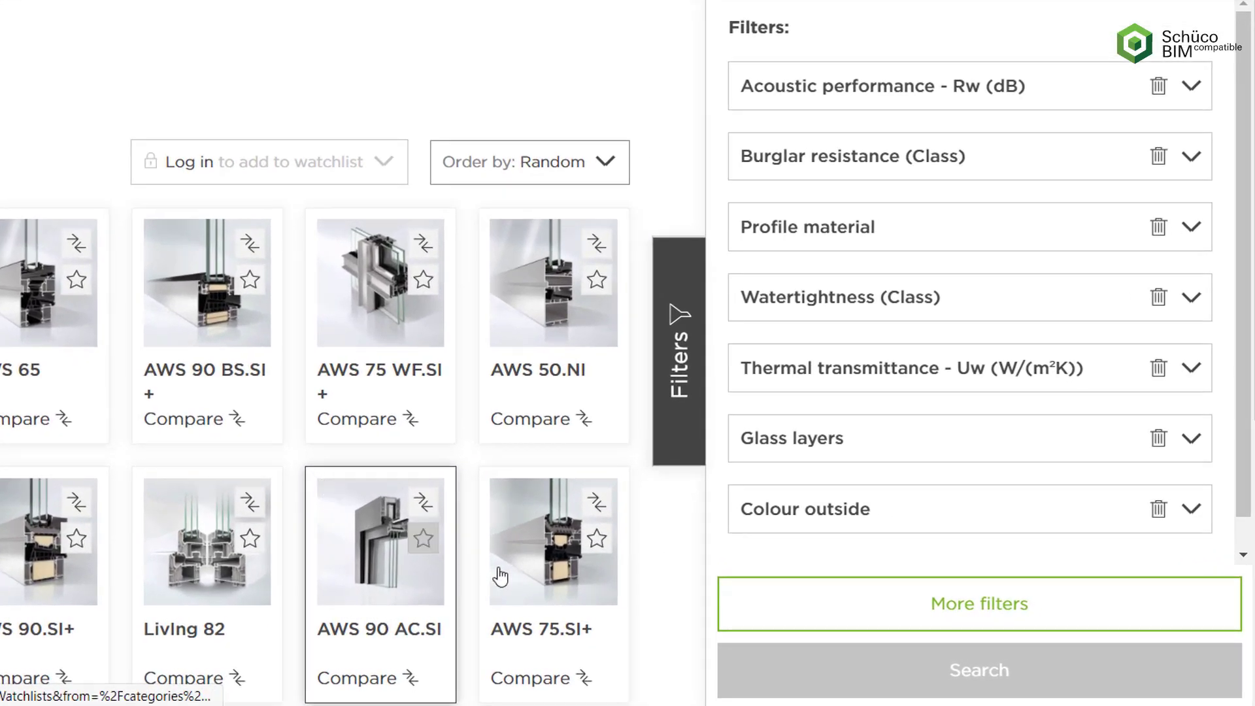
left_click(979, 603)
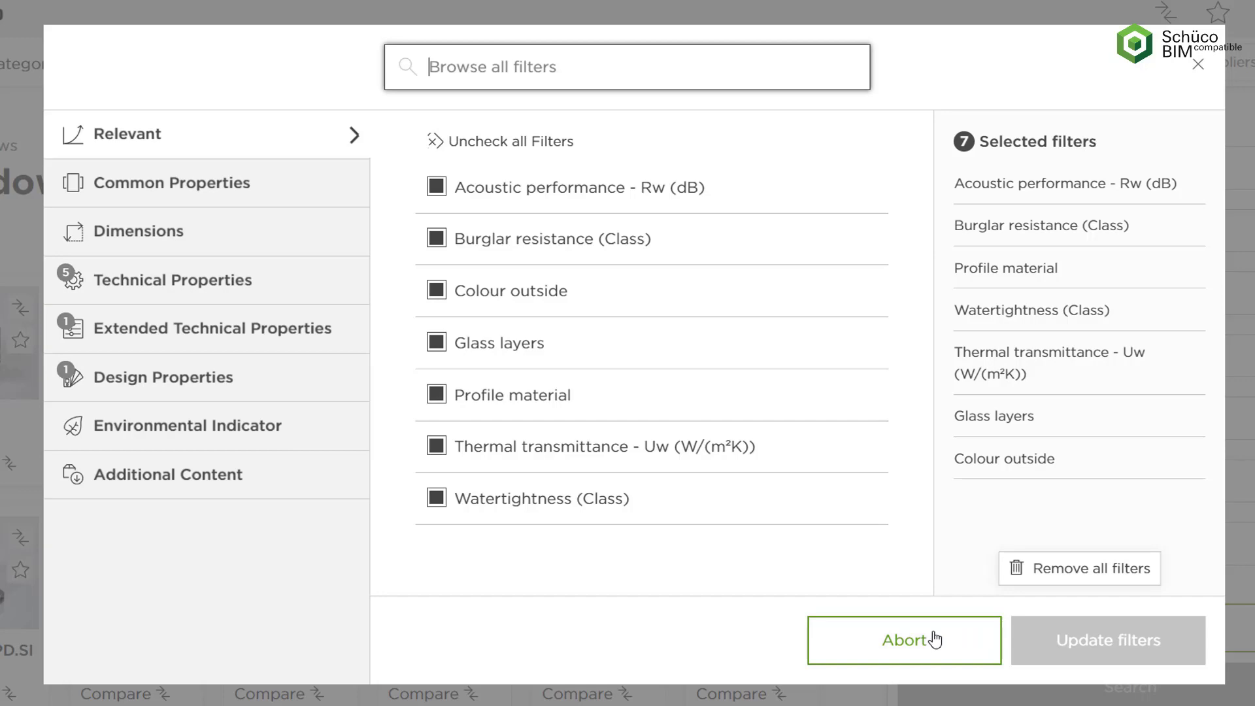
left_click(905, 640)
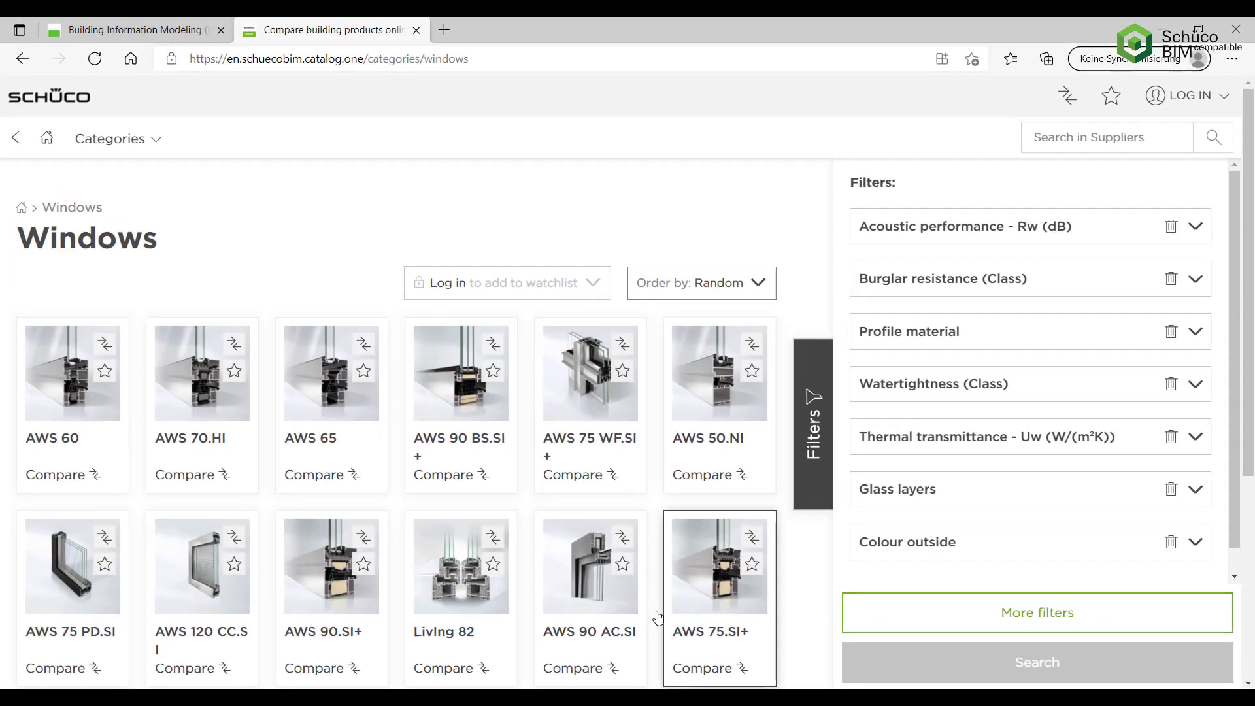
left_click(73, 566)
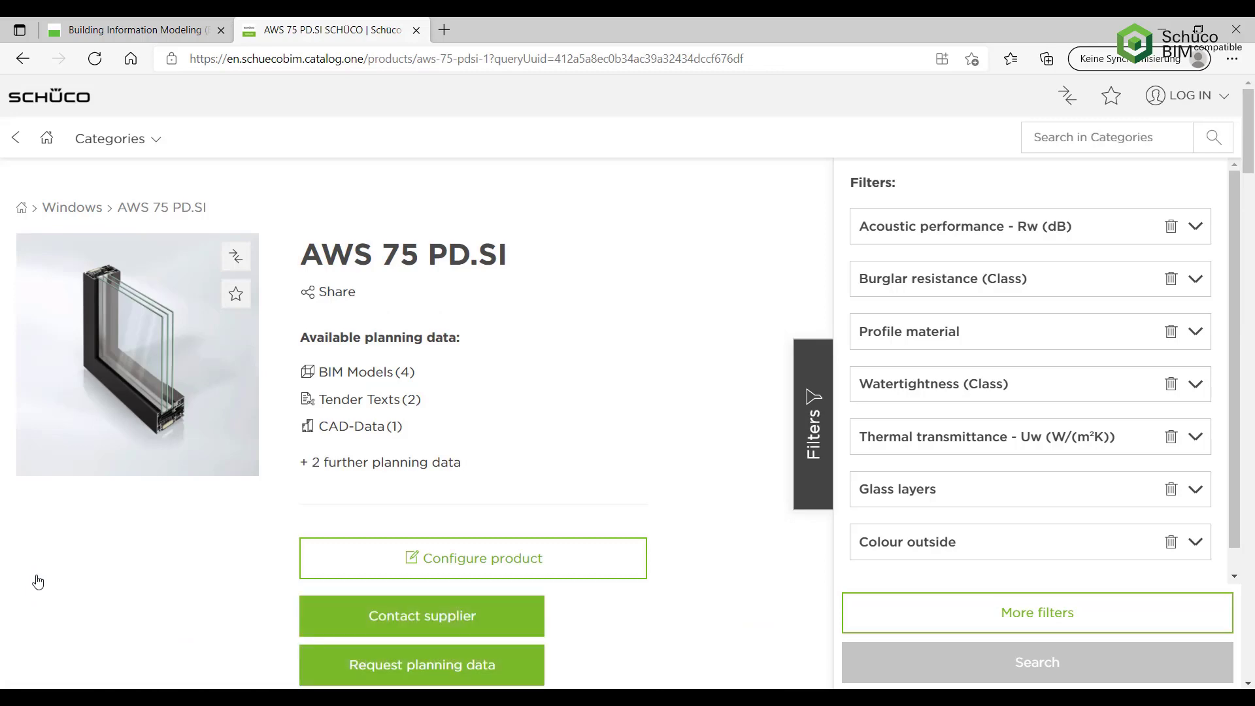
Open the Mustergebäude building project file in Revit.
scroll("down", 3)
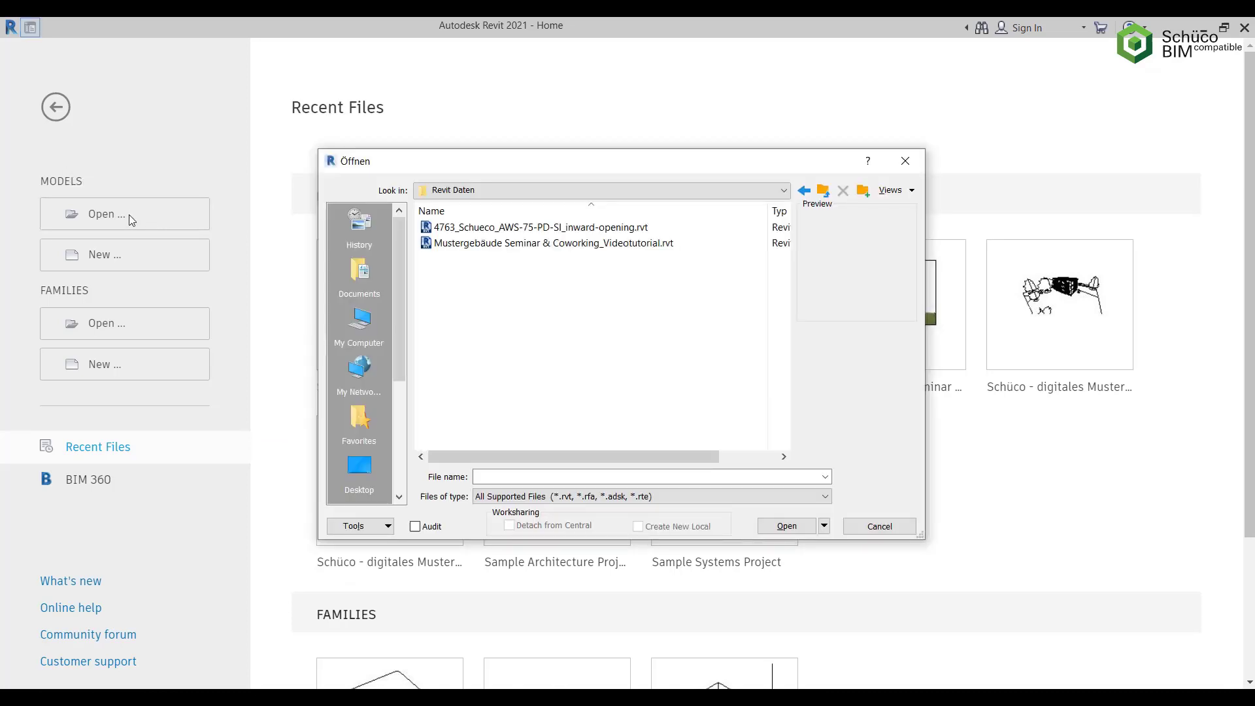
mouse_move(583, 268)
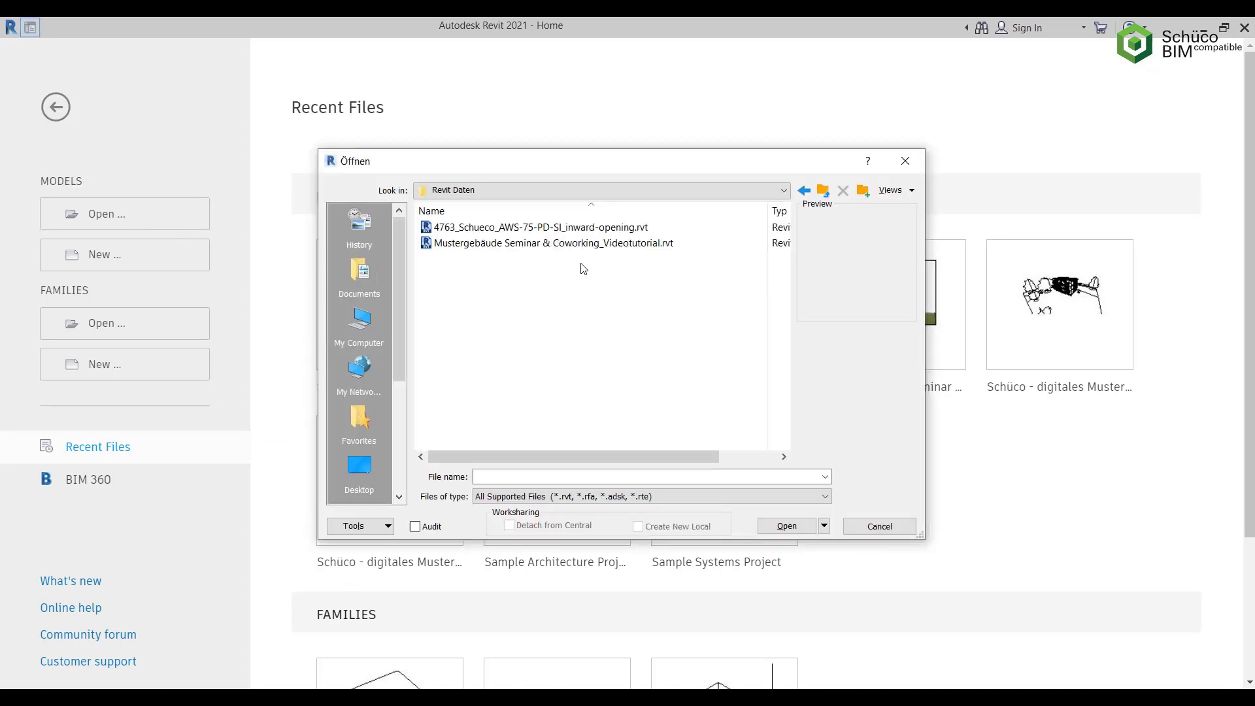
left_click(553, 242)
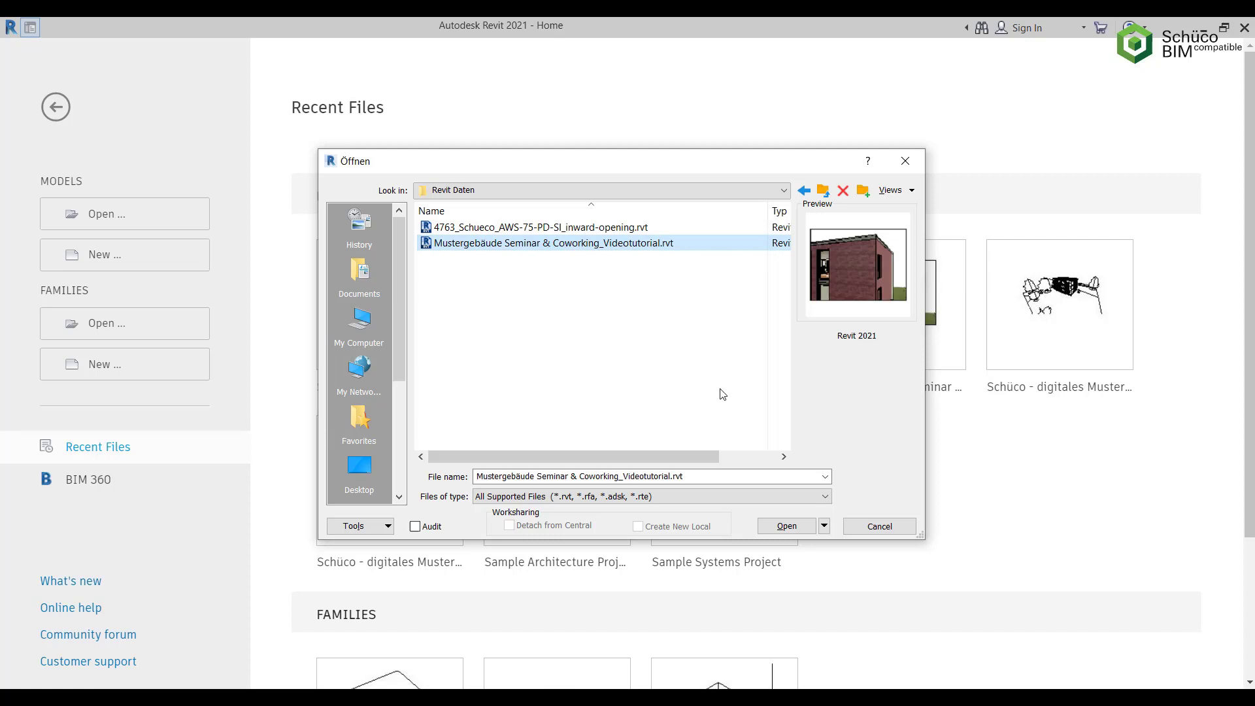
left_click(786, 526)
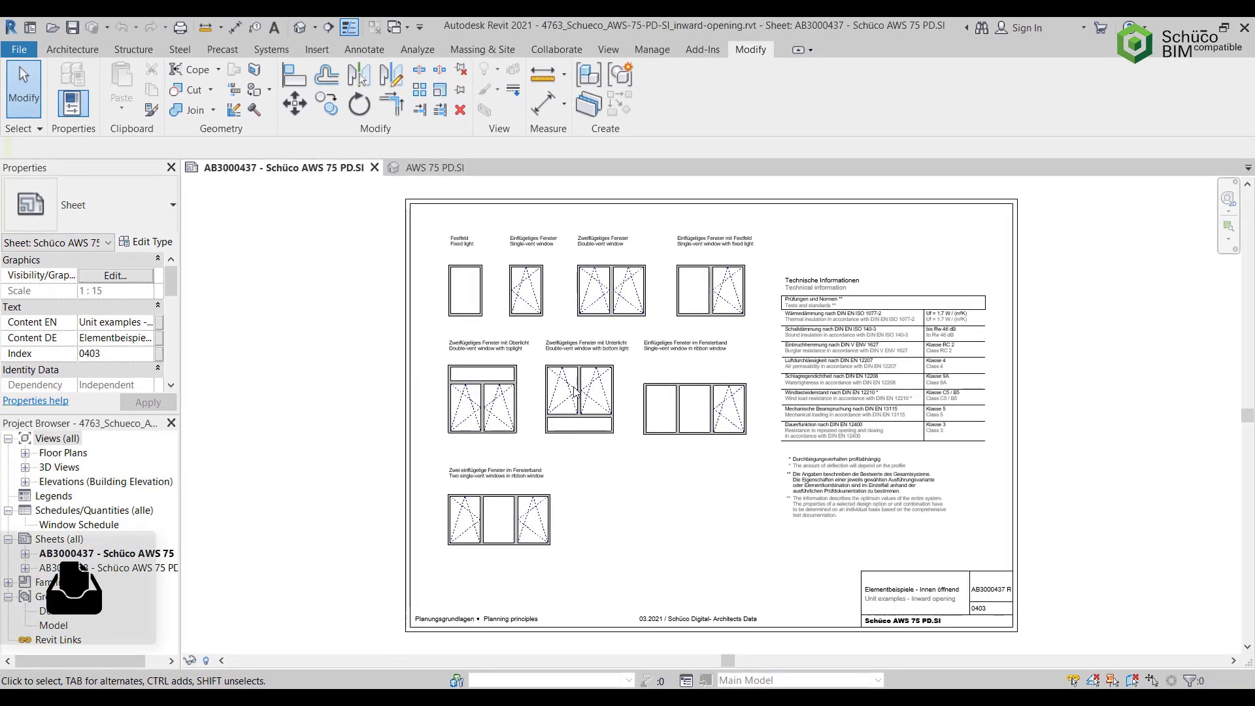
Load the AWS-75-PD window family into Mustergebäude, closing the family without saving.
left_click(578, 395)
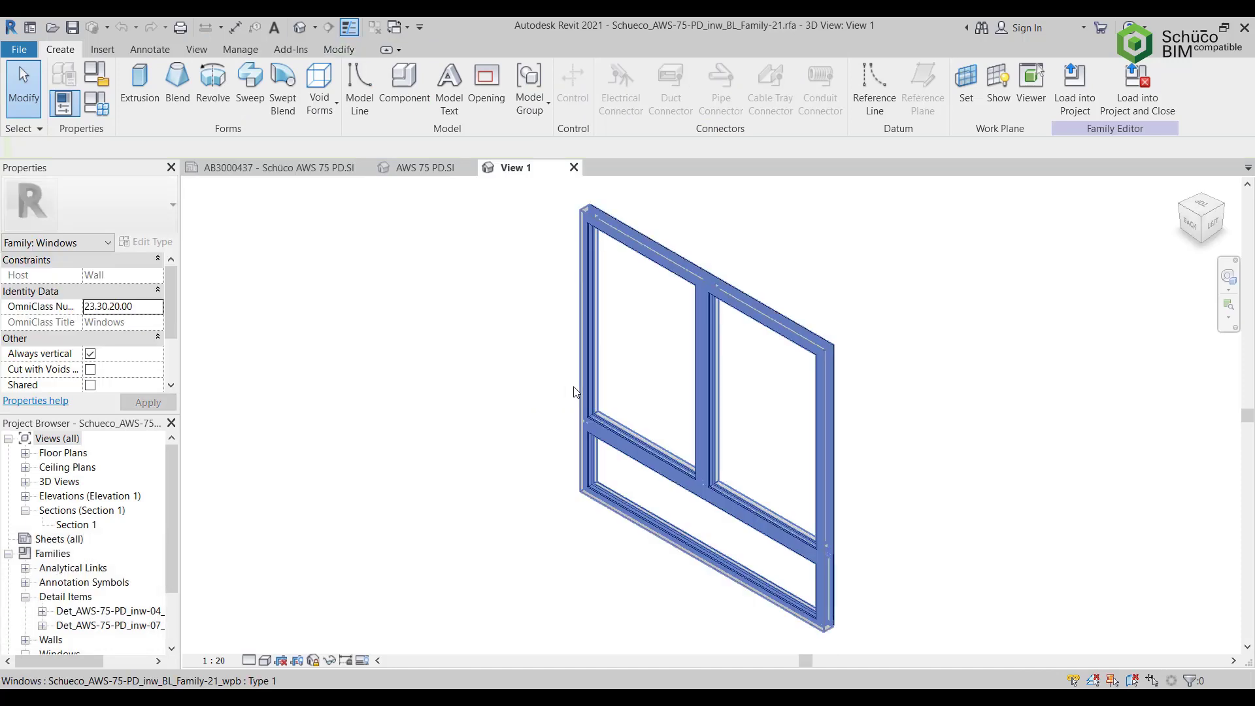
mouse_move(700, 379)
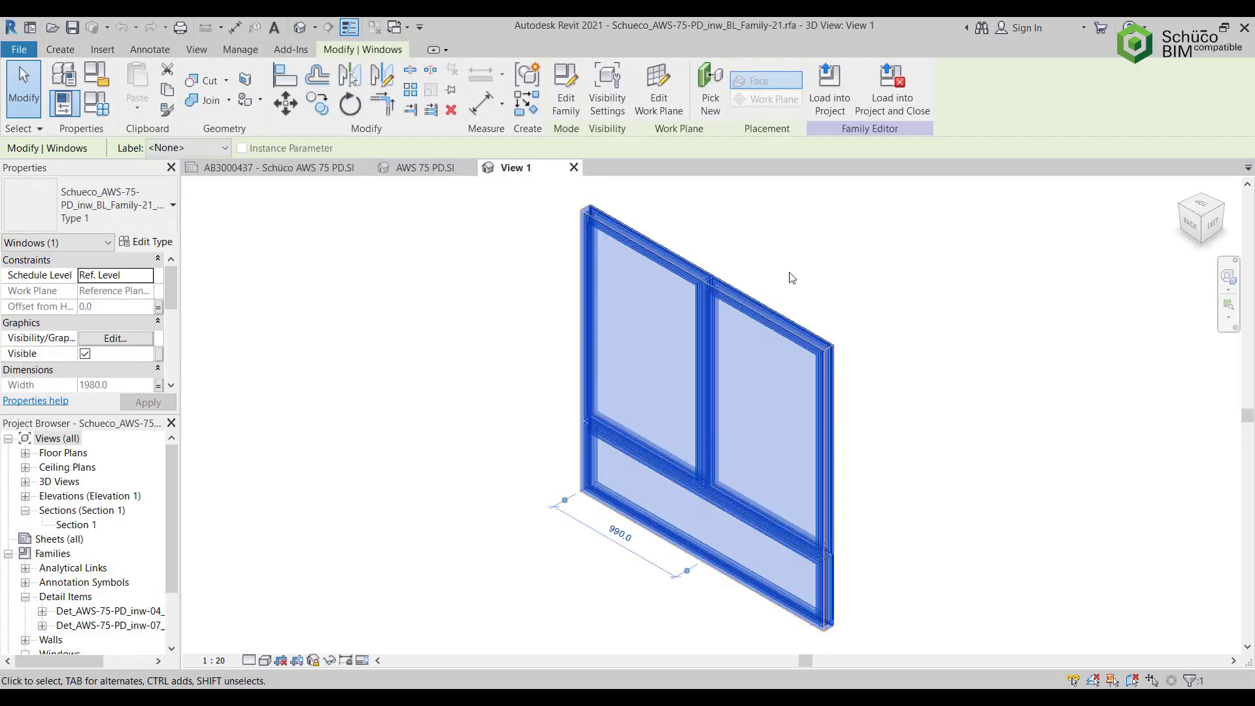
left_click(830, 74)
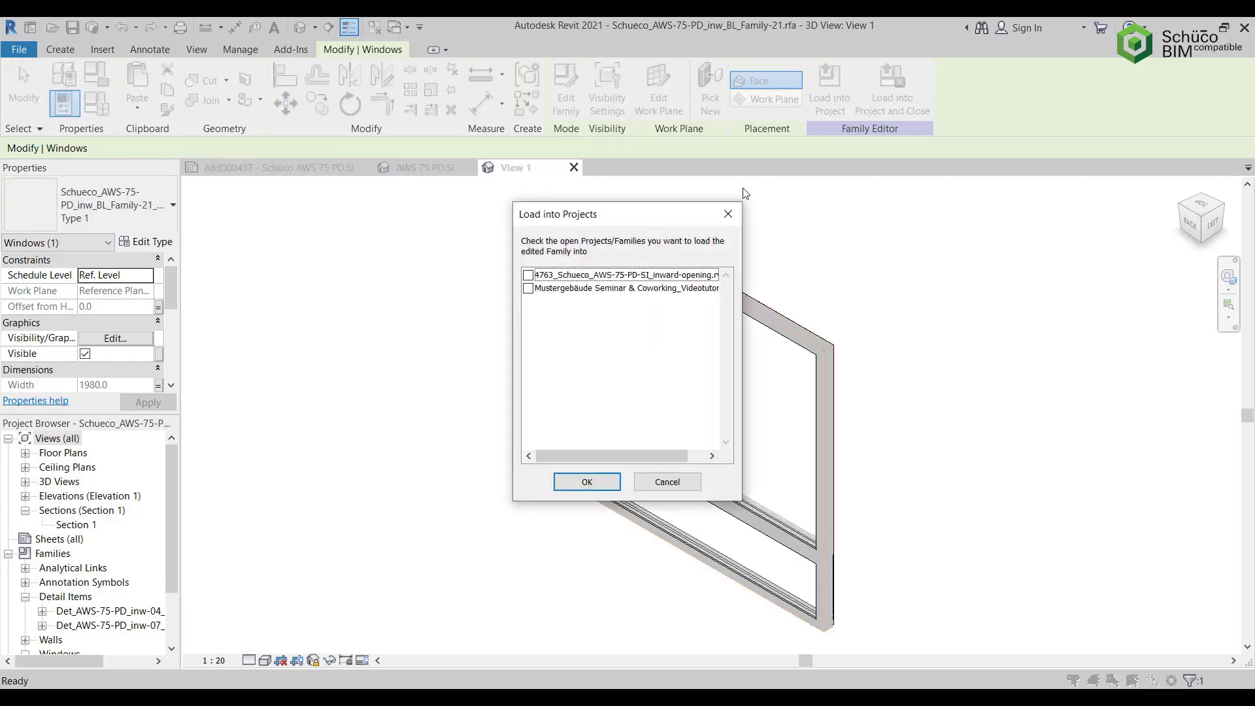
left_click(528, 287)
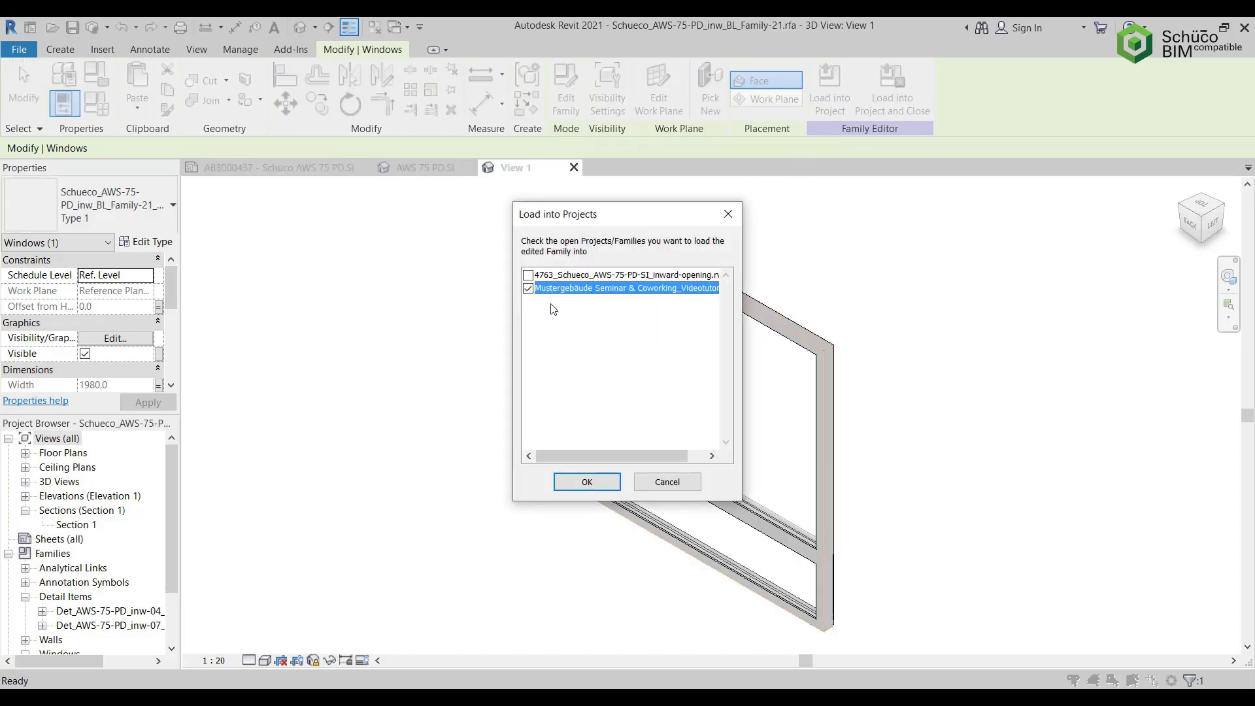
left_click(586, 481)
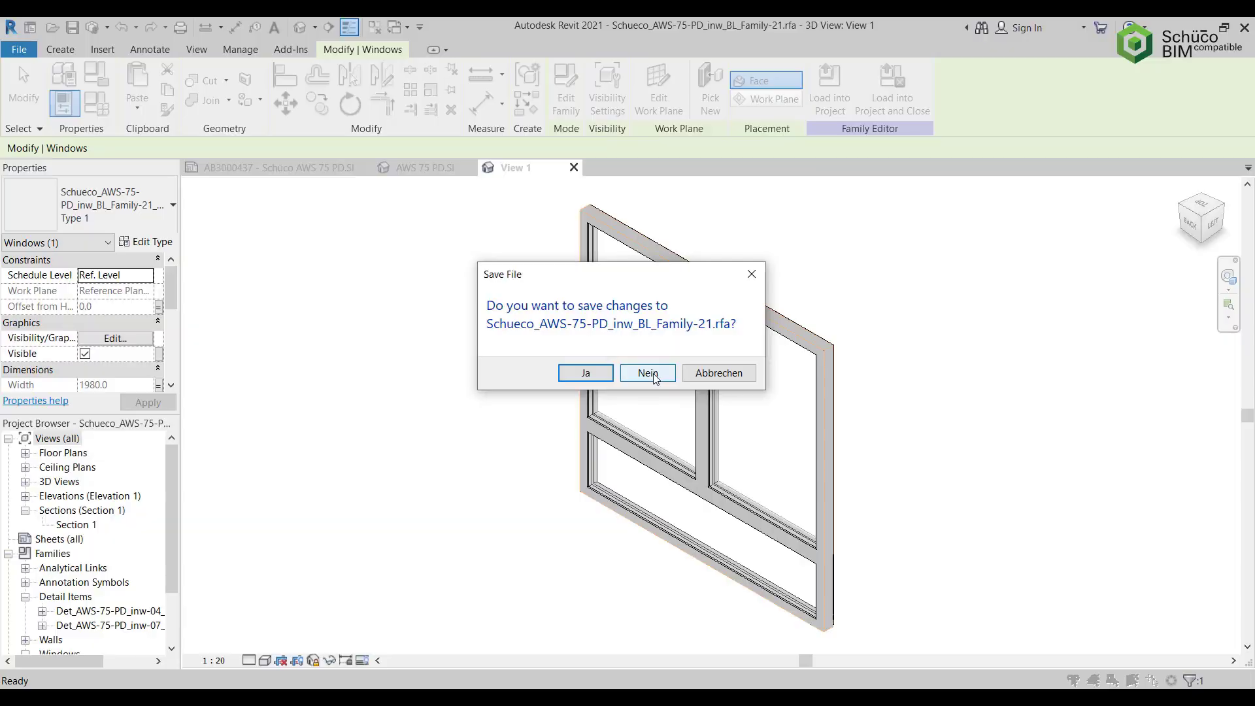
left_click(647, 373)
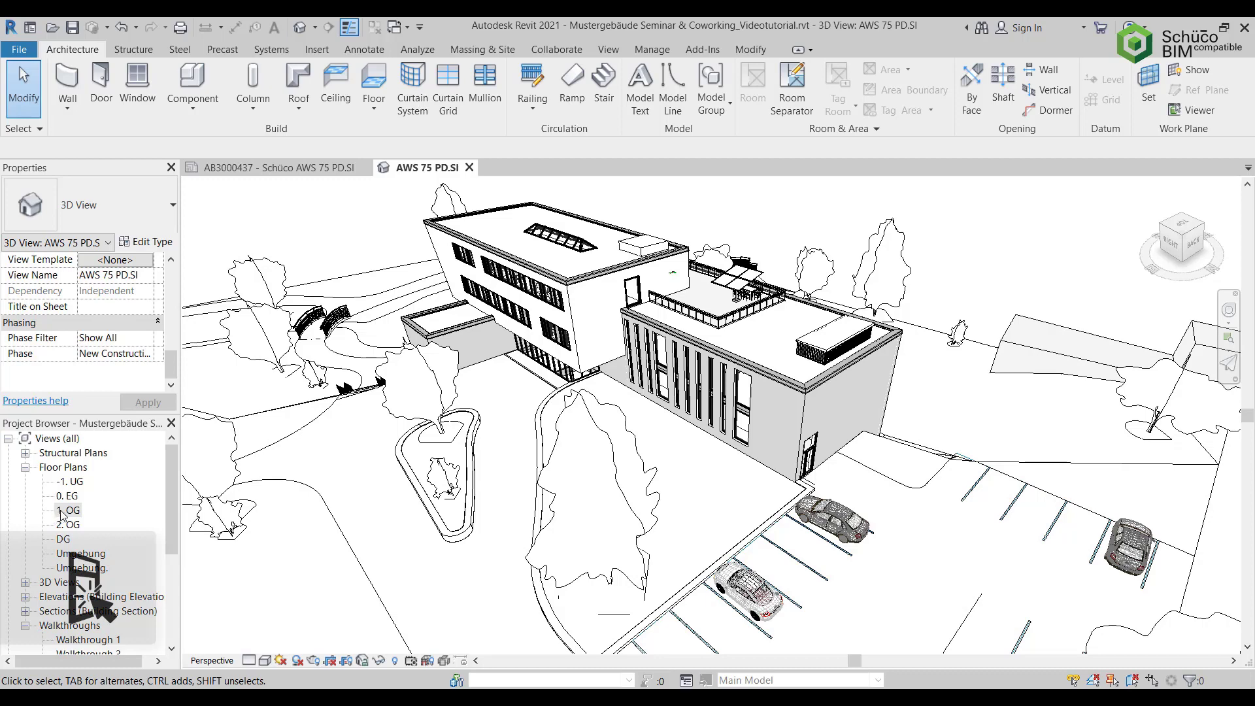
On the 1. OG plan, place the Schueco AWS 75 window in the upper wall of room 203.
double_click(64, 510)
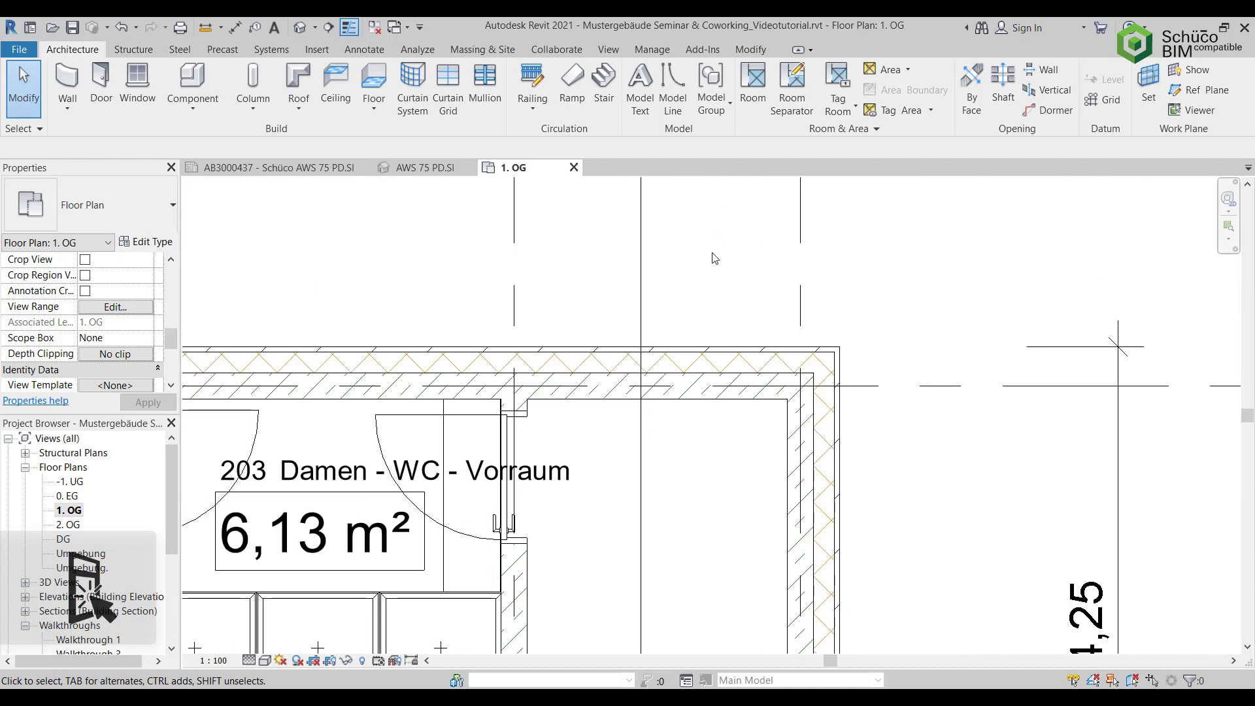
mouse_move(722, 263)
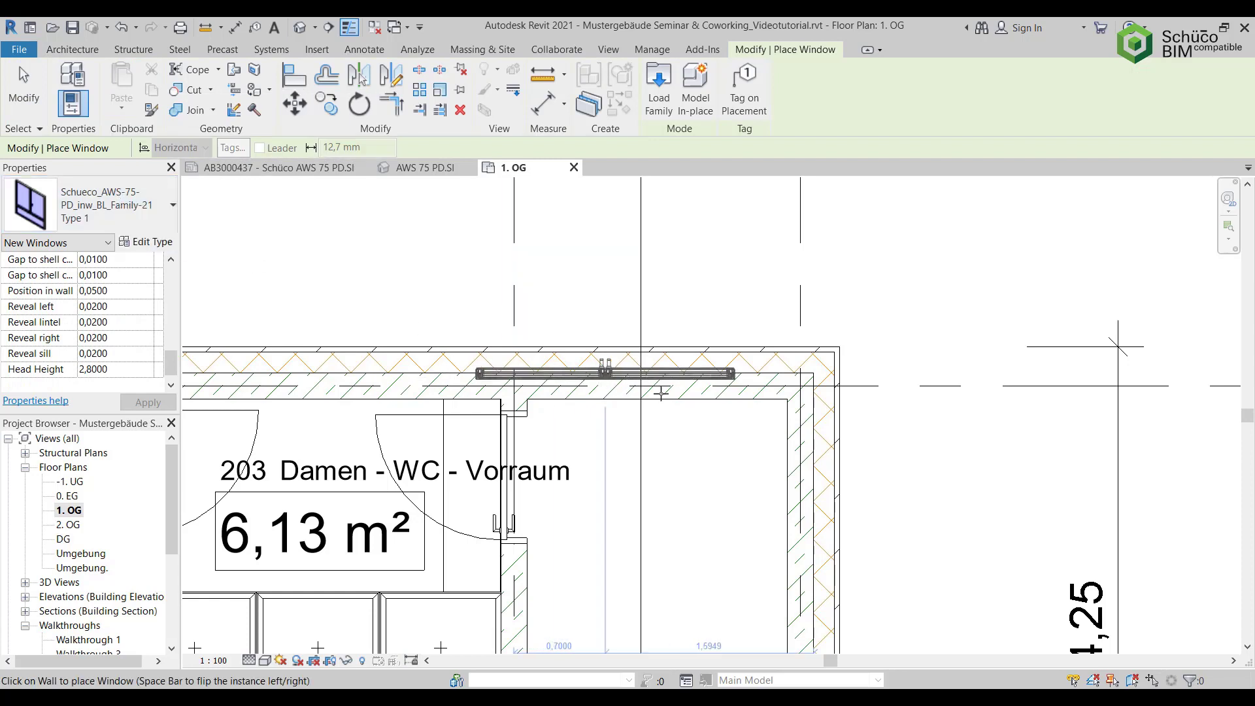
mouse_move(668, 379)
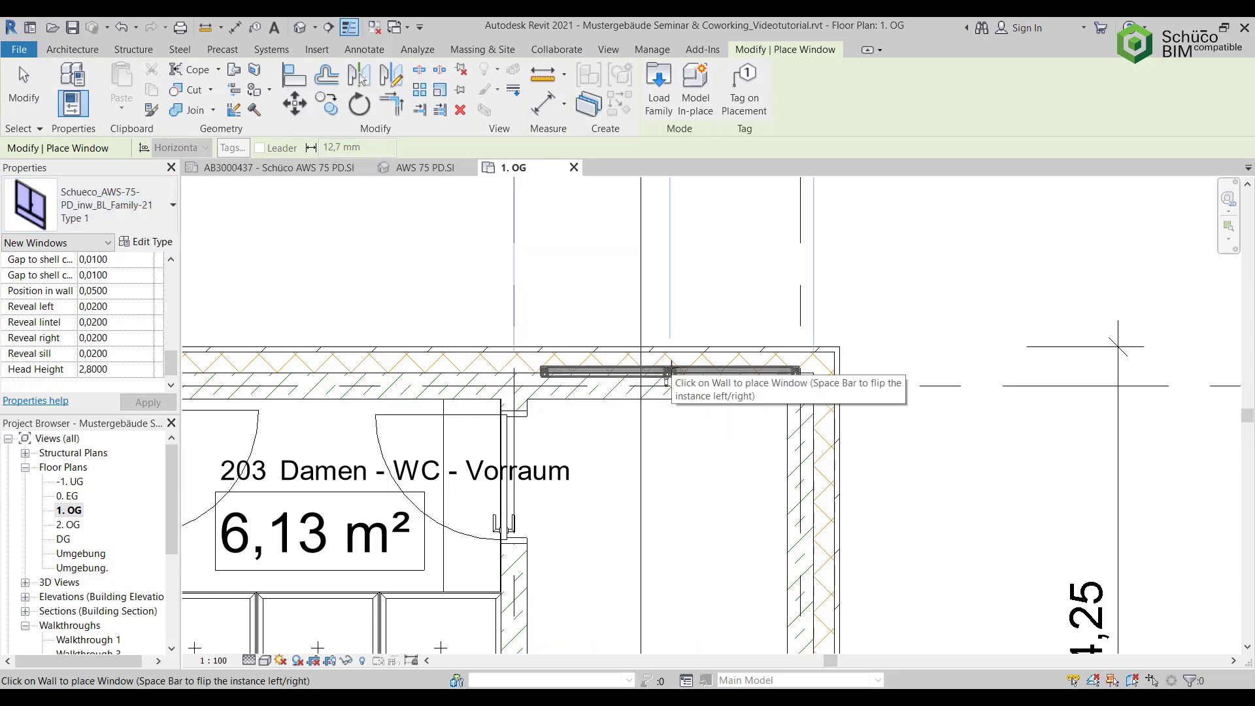
left_click(664, 375)
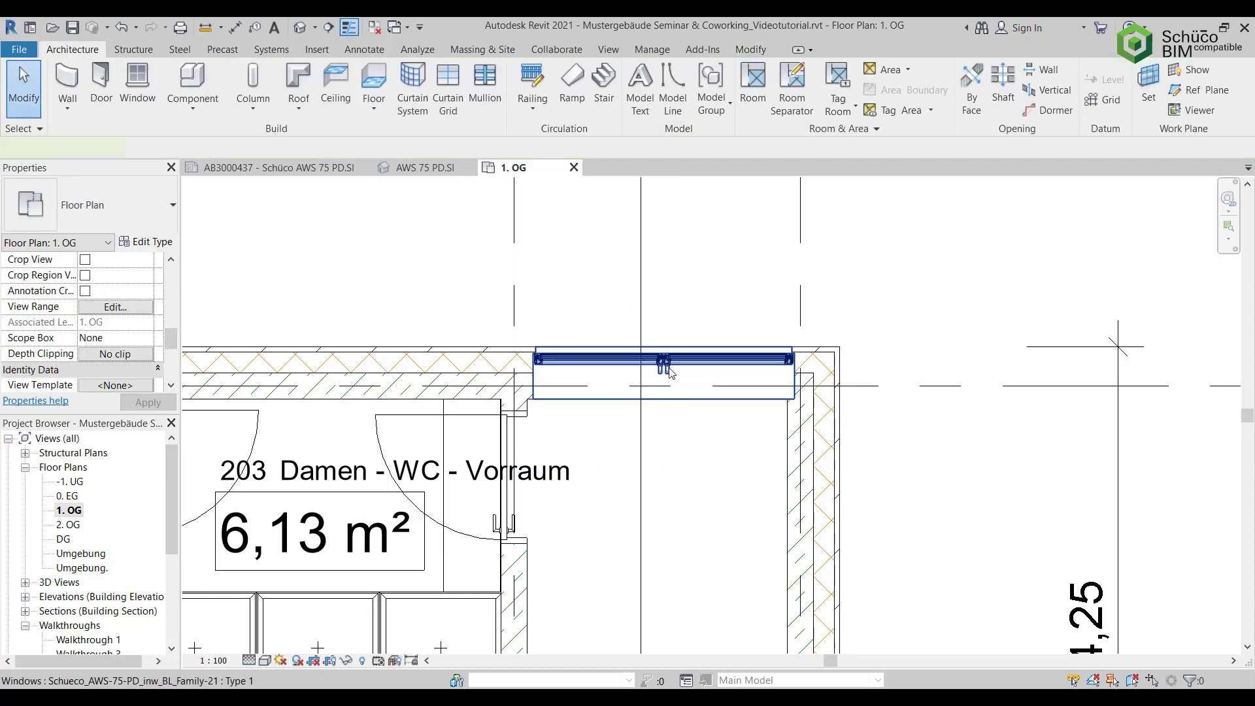
left_click(663, 362)
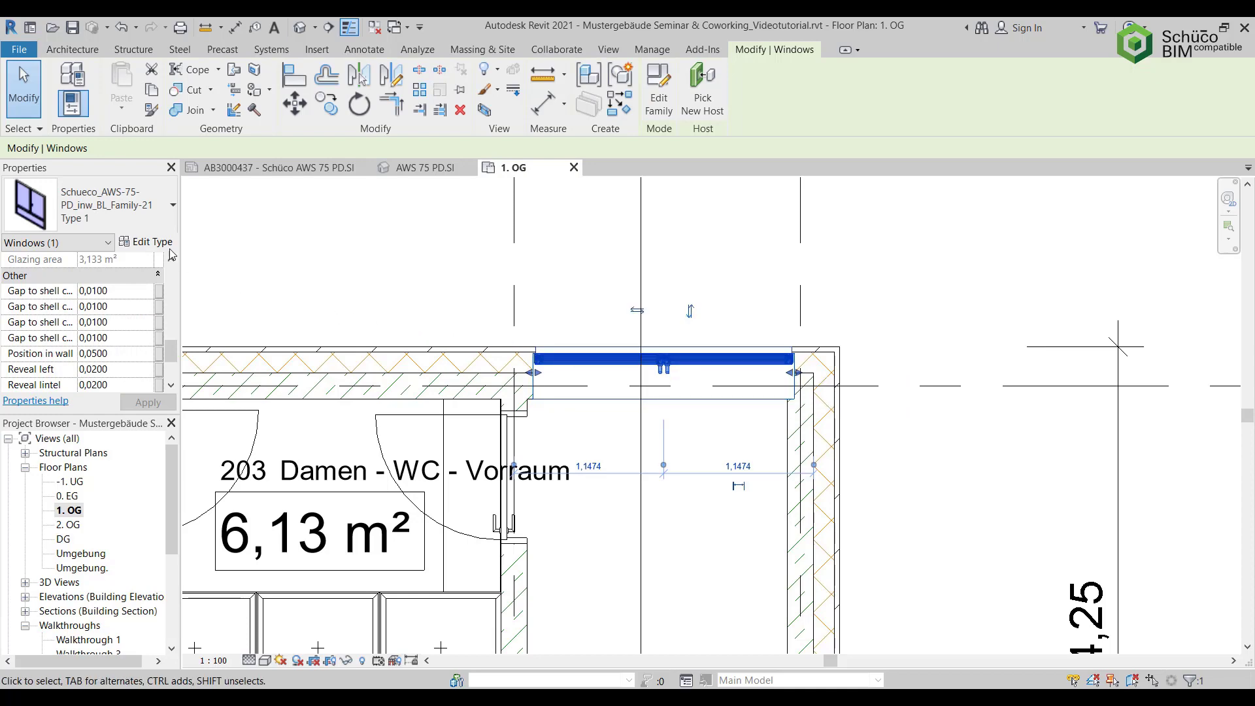
left_click(152, 242)
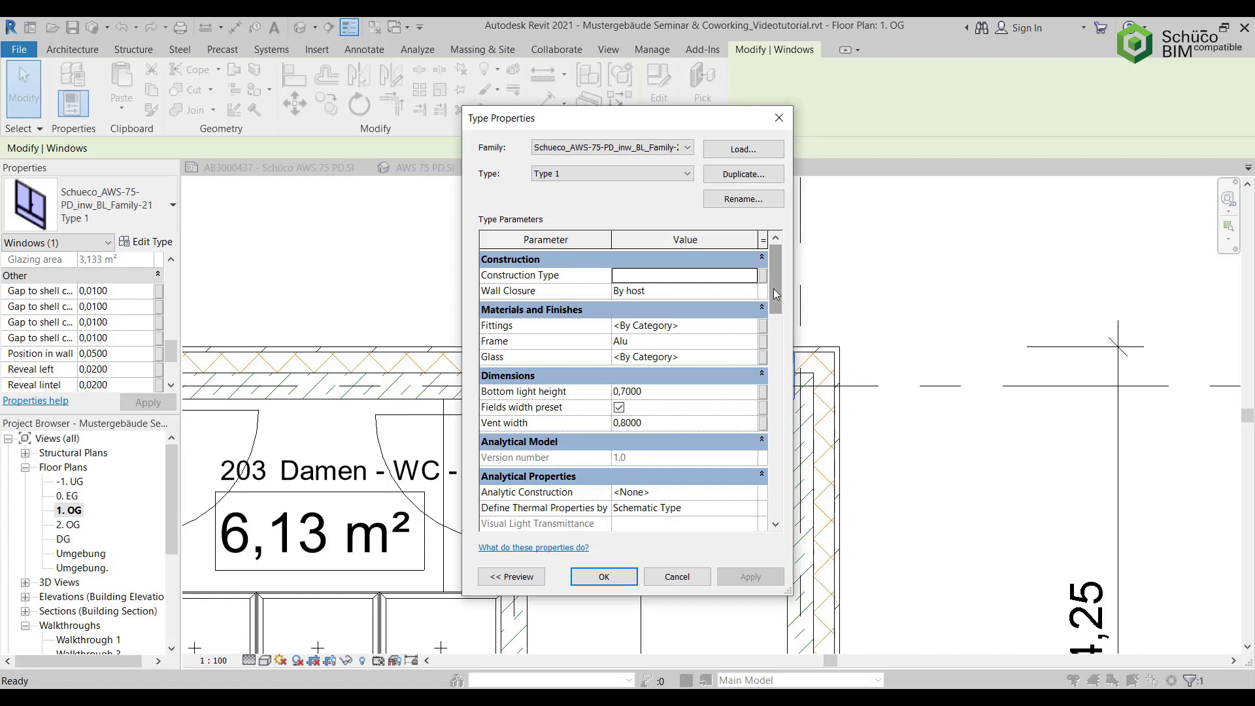
scroll("down", 3)
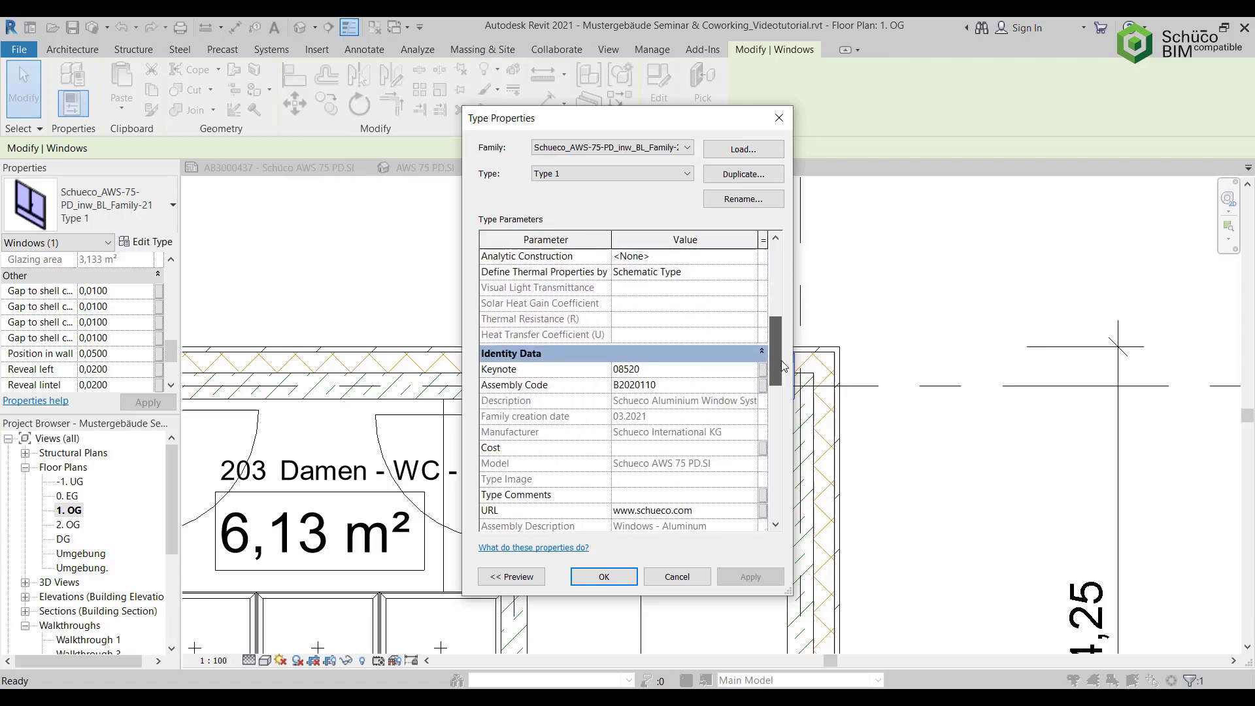
scroll("down", 3)
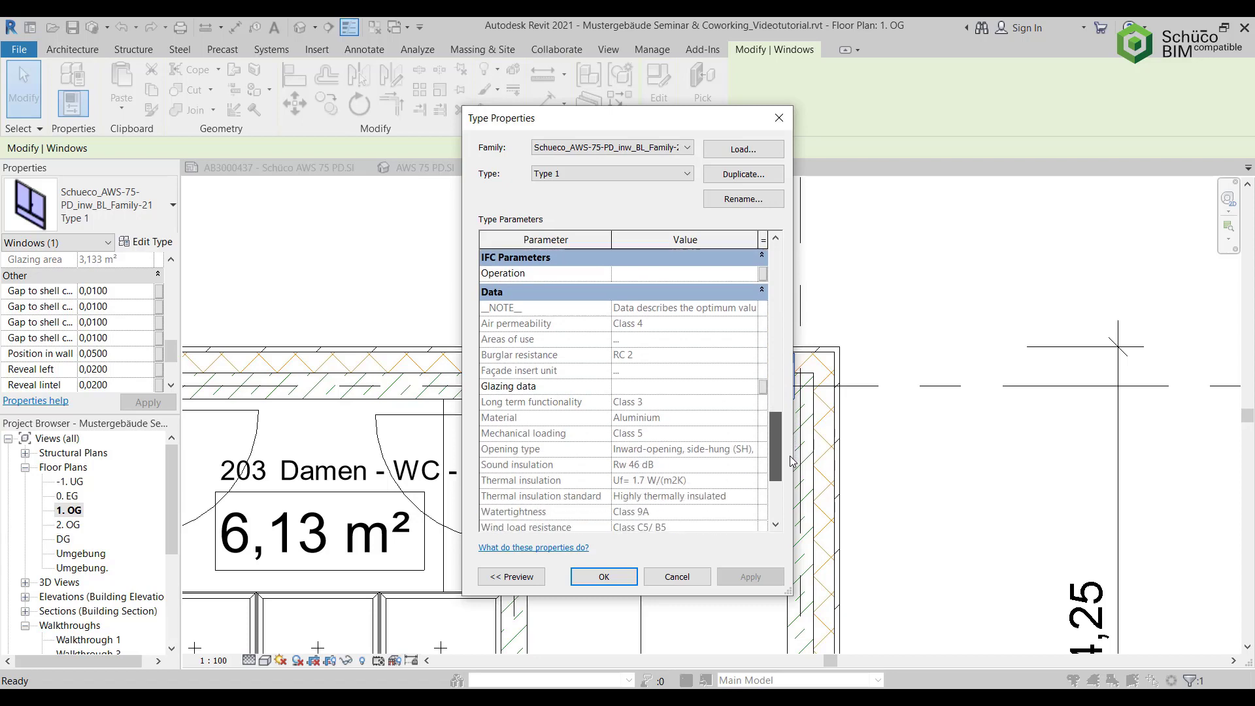
scroll("down", 3)
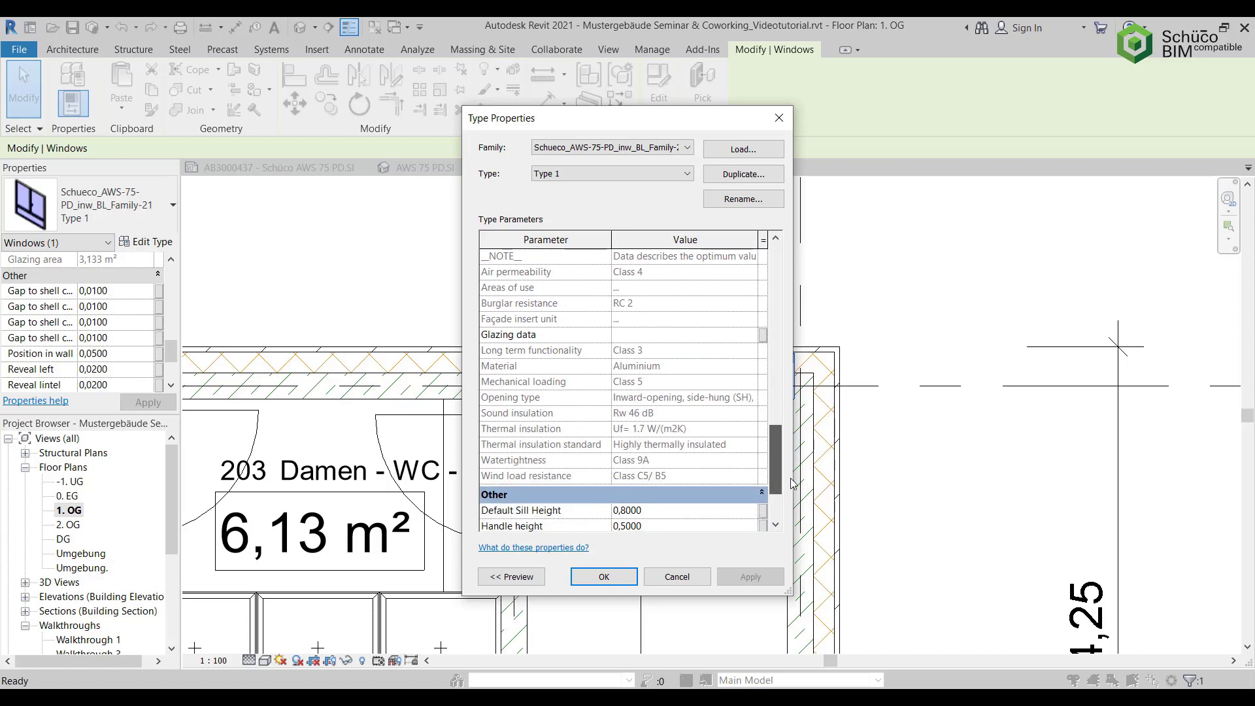
scroll("down", 3)
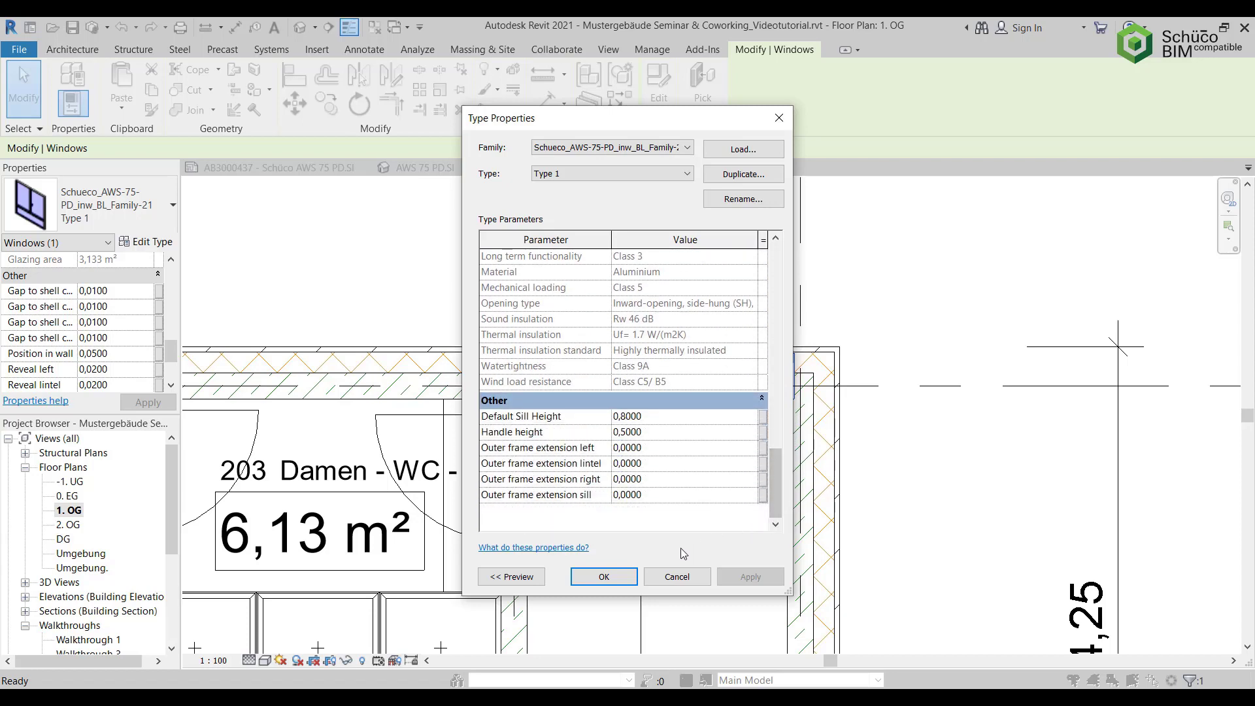
left_click(603, 576)
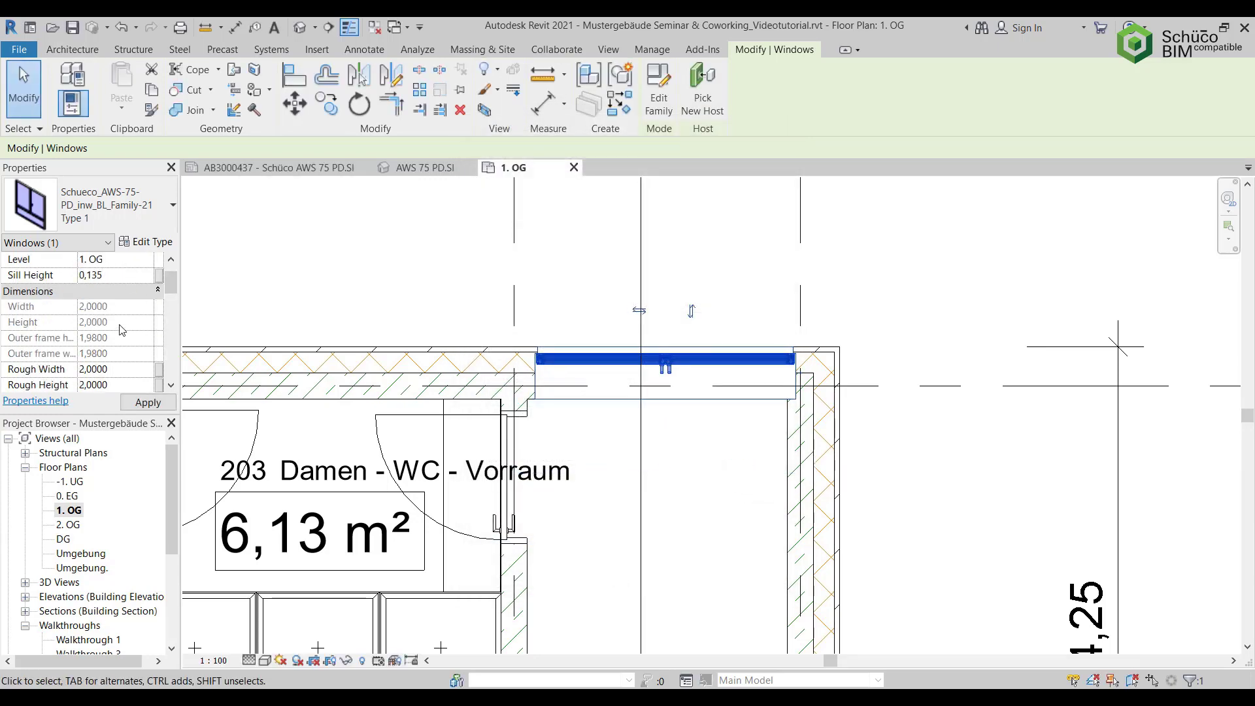
Tile the 1. OG plan beside the Schnitt A-A section and set detail level to Fine.
left_click(738, 569)
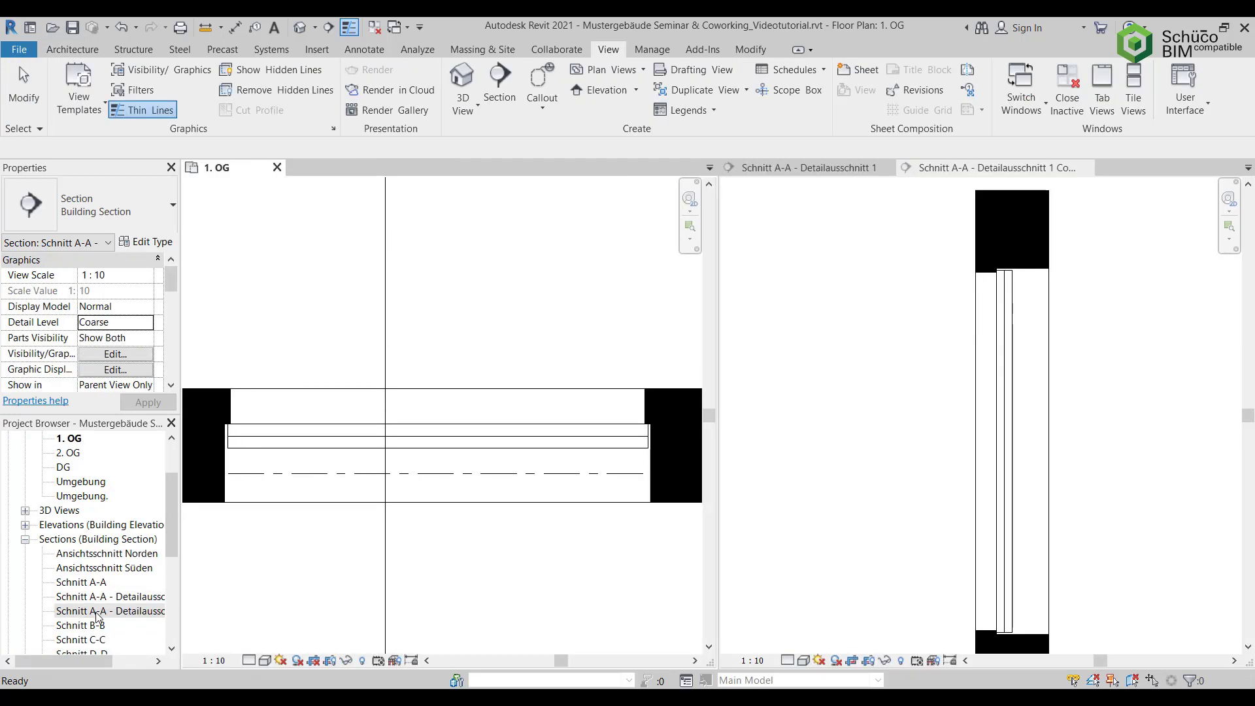
left_click(249, 660)
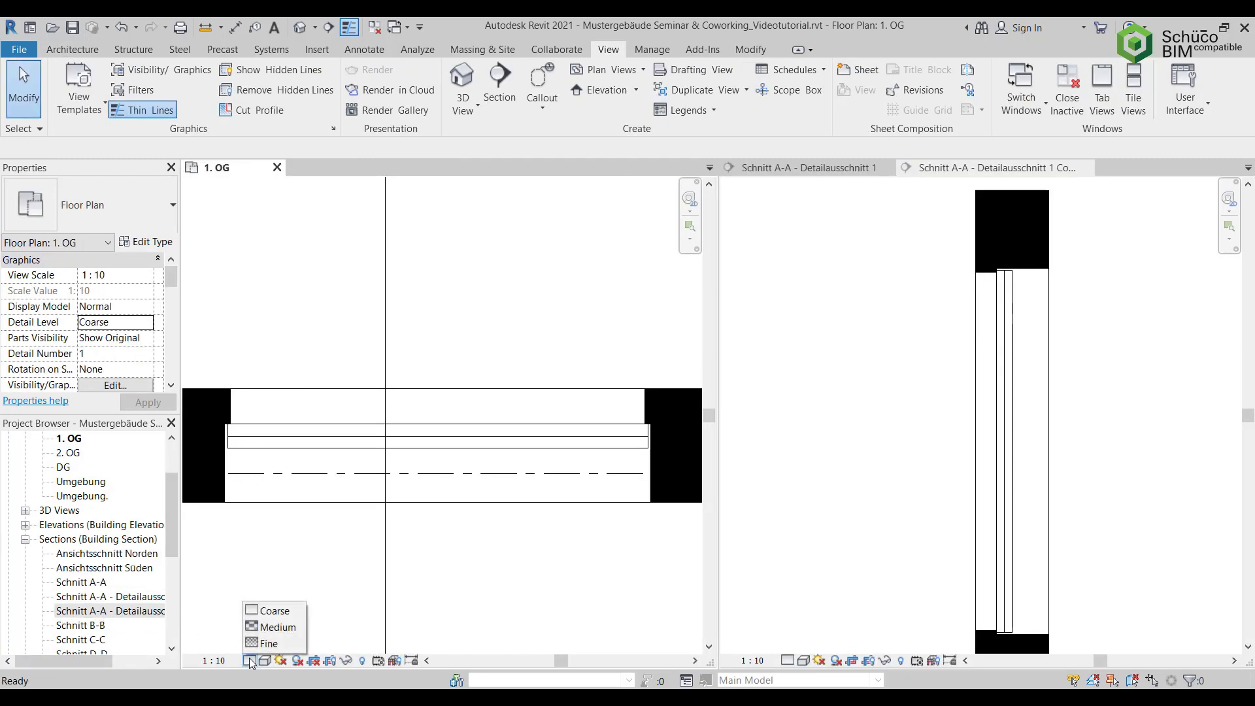
left_click(275, 627)
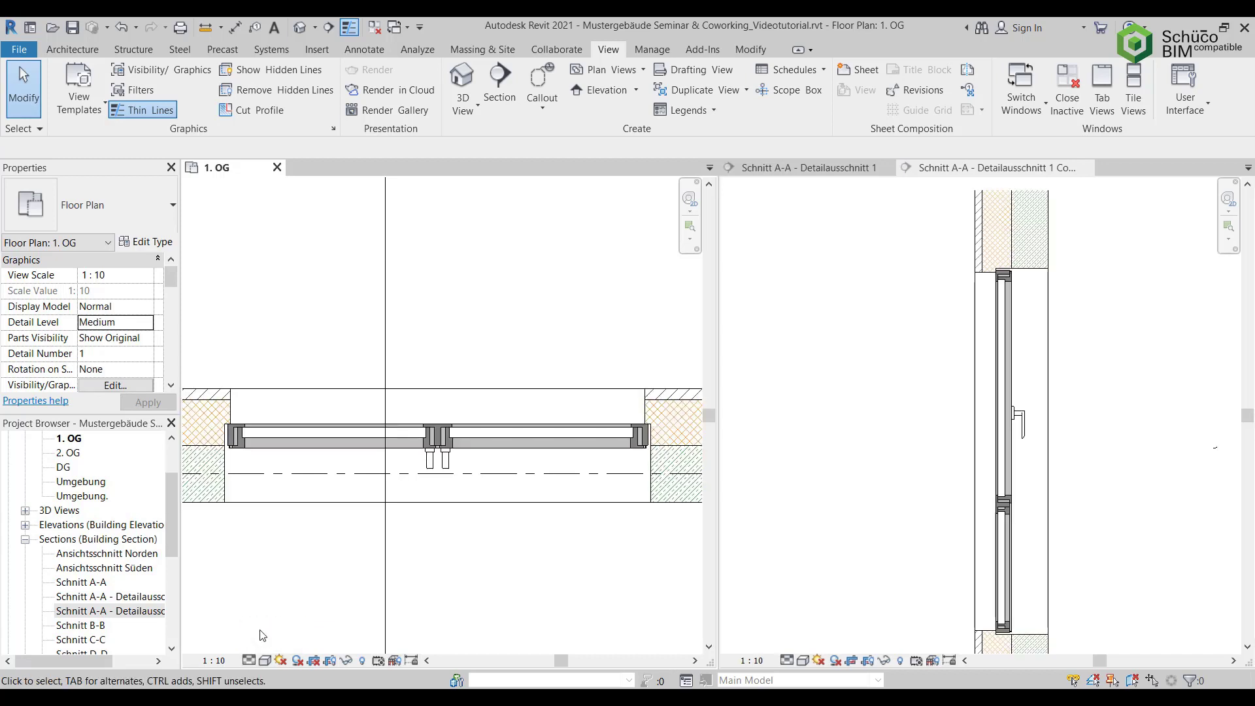
left_click(249, 660)
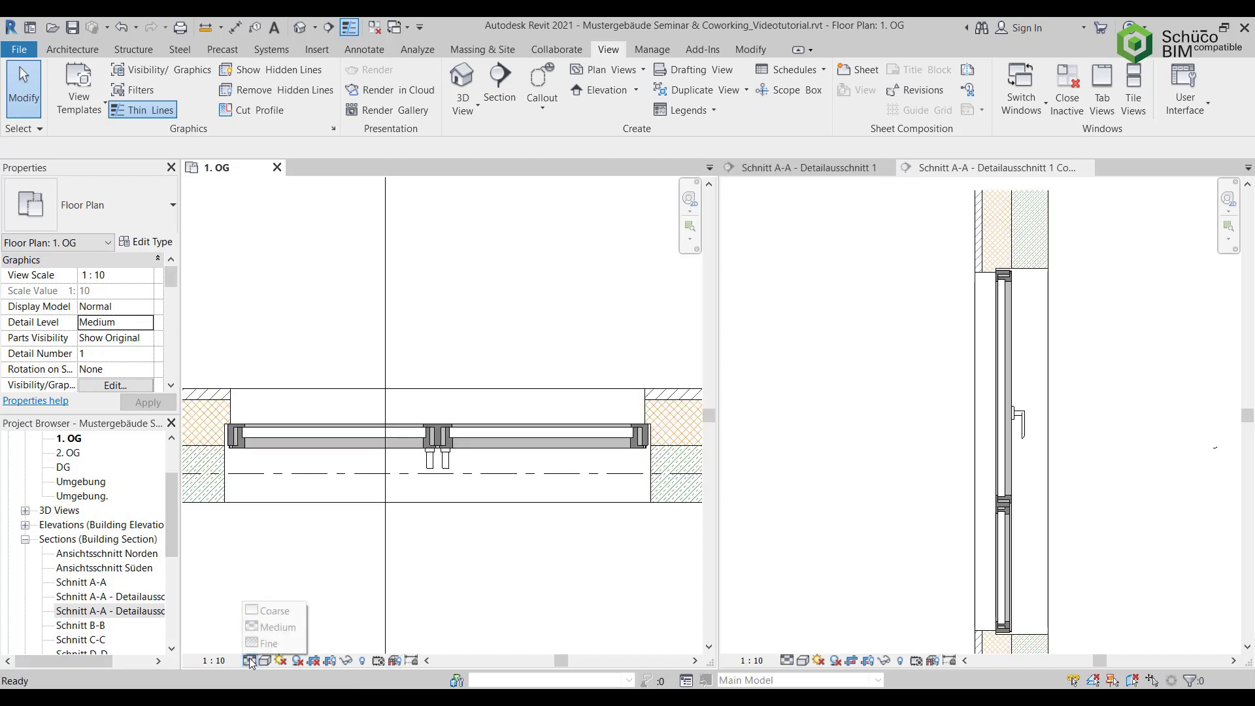
left_click(268, 642)
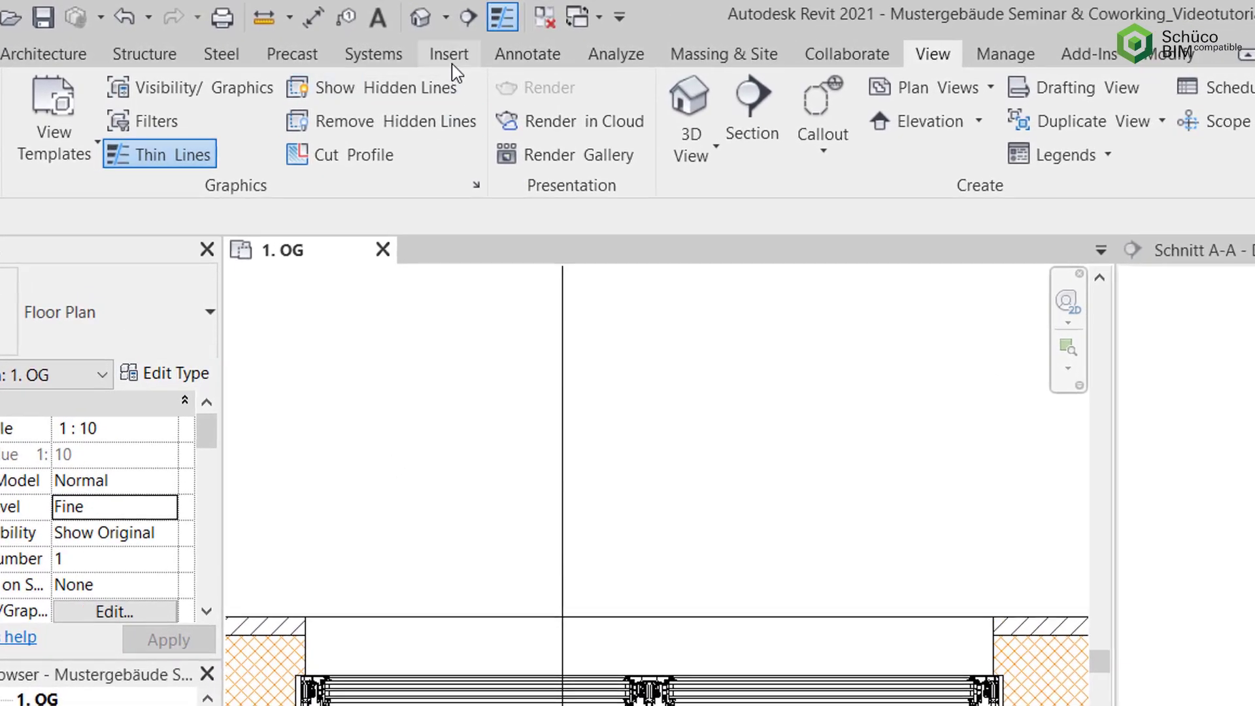
Switch to the Insert tab and bring up rendered exterior and interior views of the window.
left_click(448, 54)
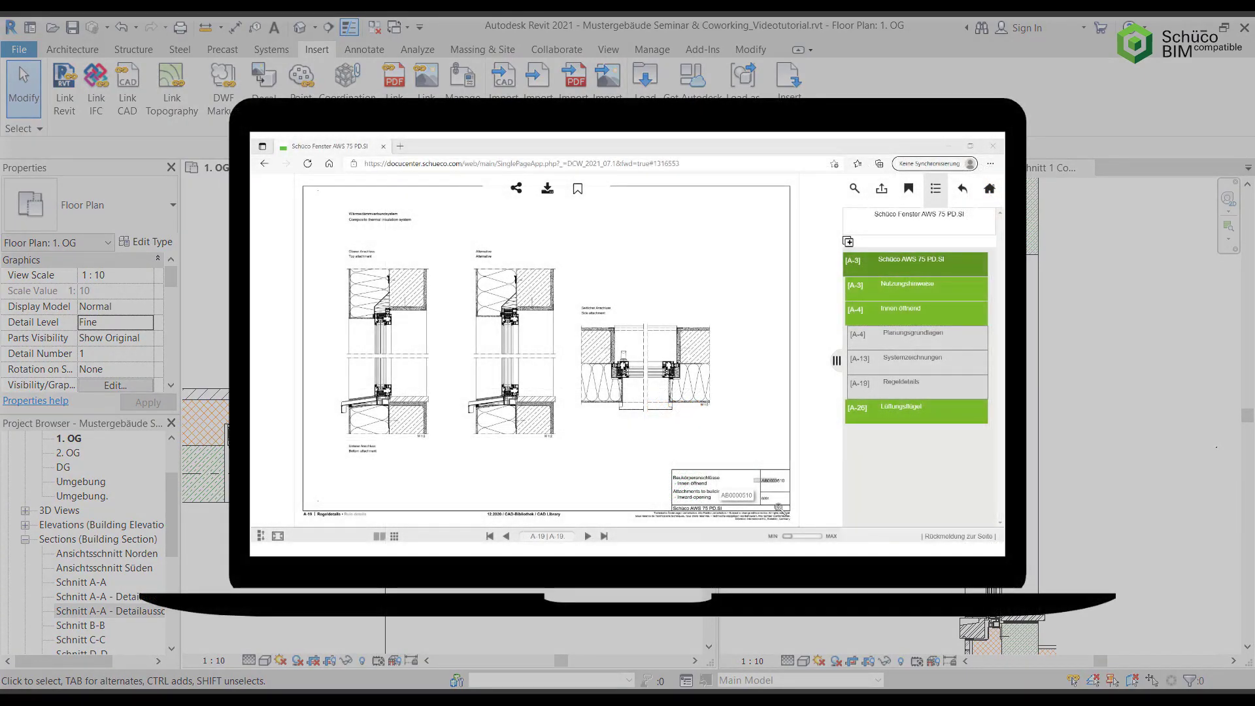
left_click(587, 535)
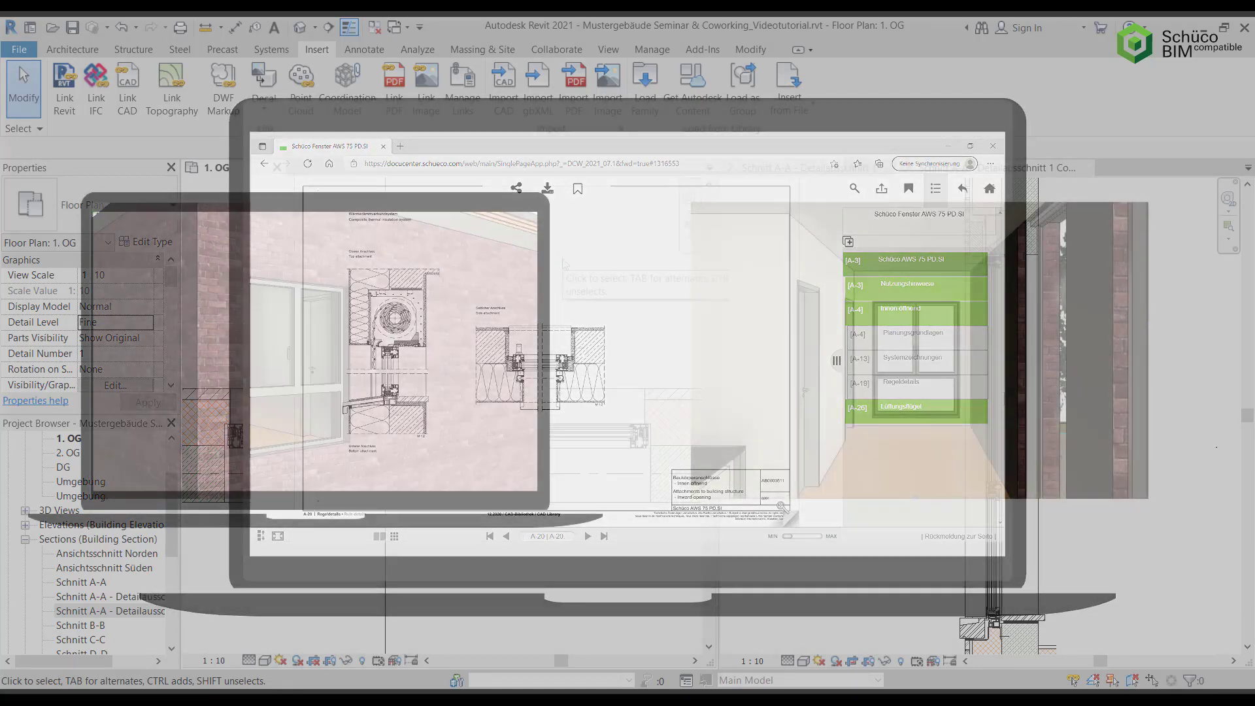
left_click(992, 145)
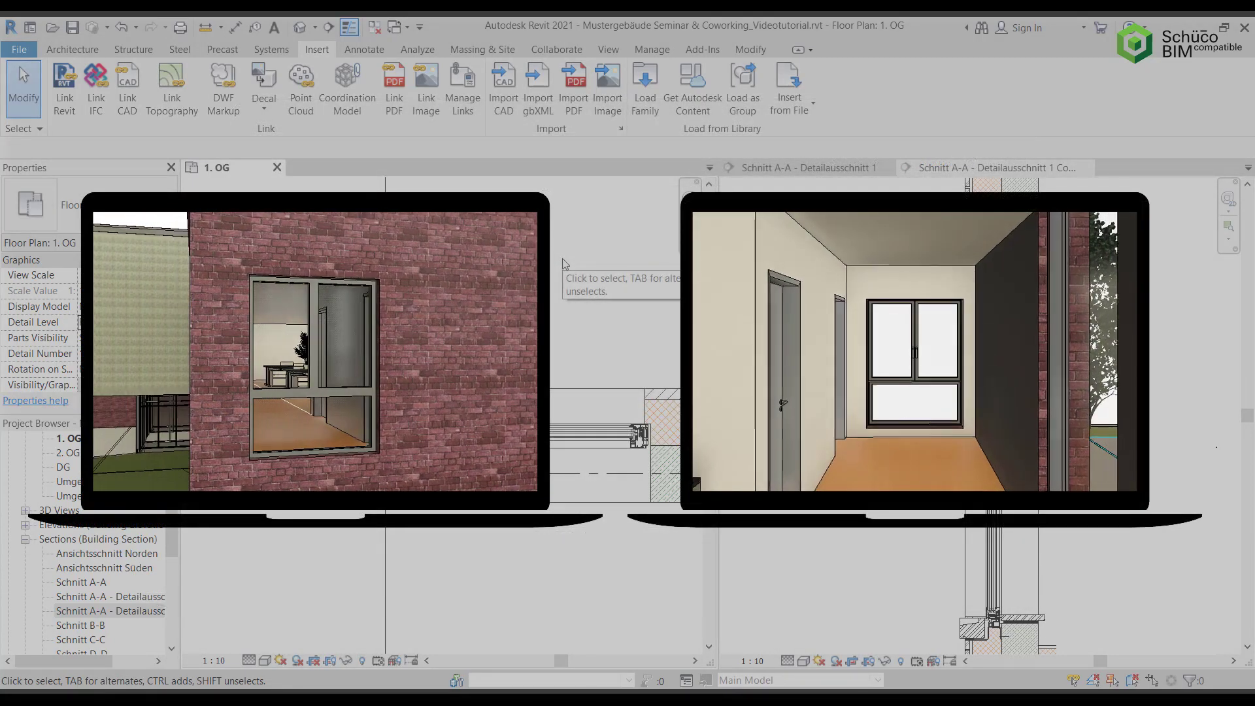